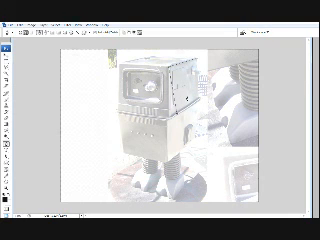
Step: Right-click the traced path on the faded robot photo to show its context menu
right_click(190, 95)
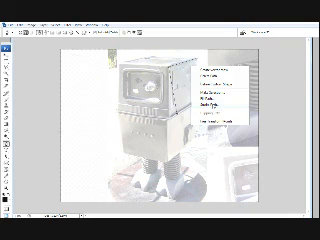